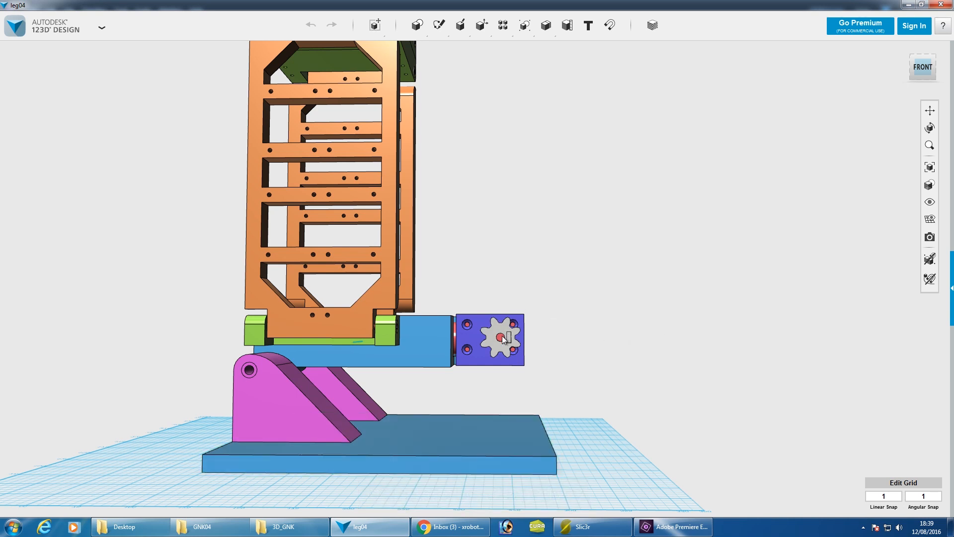
pyautogui.moveTo(623, 316)
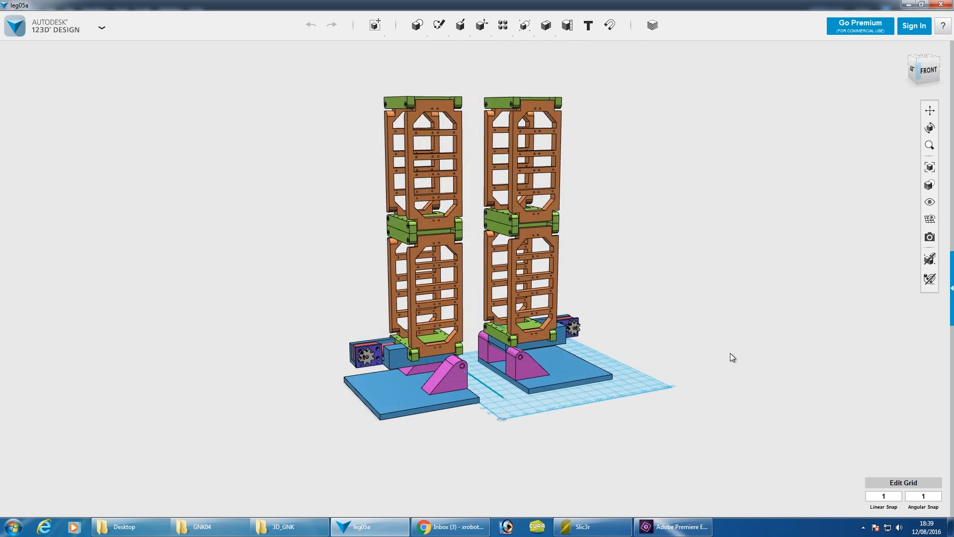
# Step: Orbit the view to face the two side-by-side legs head-on
pyautogui.moveTo(730, 357); pyautogui.dragTo(680, 346)
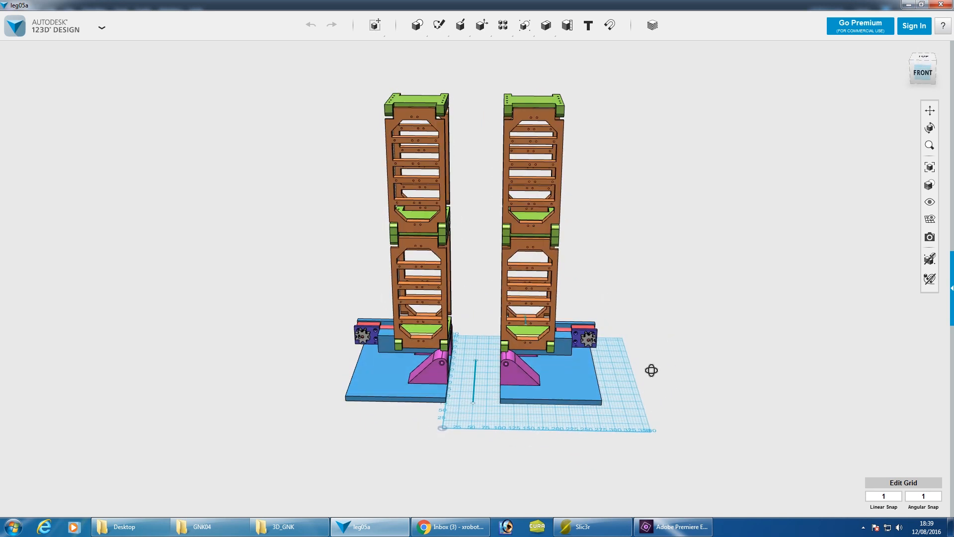
pyautogui.moveTo(651, 370); pyautogui.dragTo(677, 369)
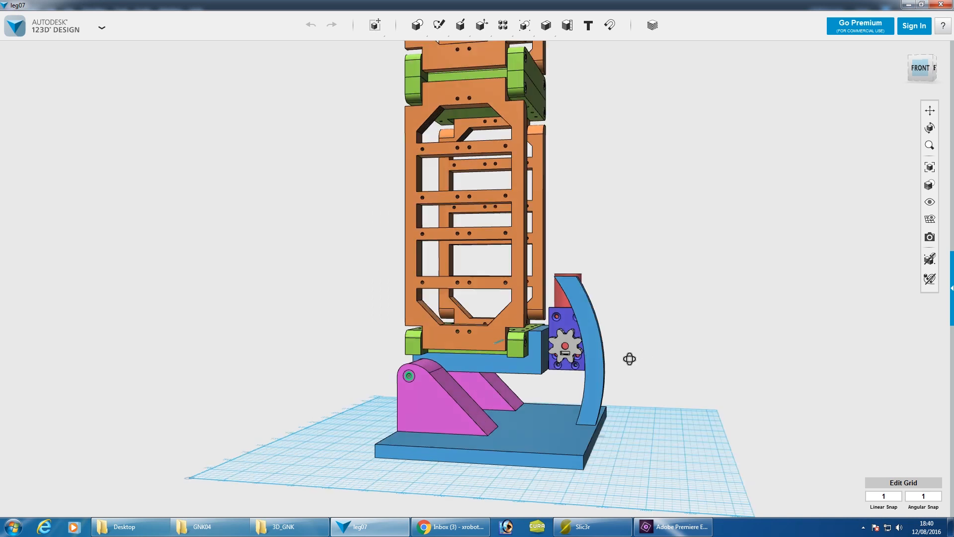
# Step: Orbit the leg07 model to face the leg frames from the front
pyautogui.moveTo(628, 358); pyautogui.dragTo(544, 323)
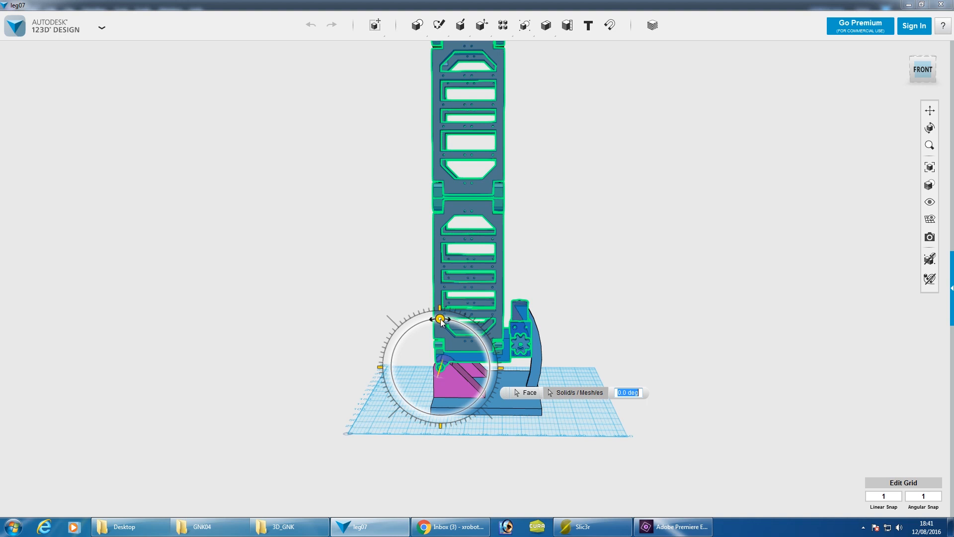
pyautogui.moveTo(439, 319); pyautogui.dragTo(453, 321)
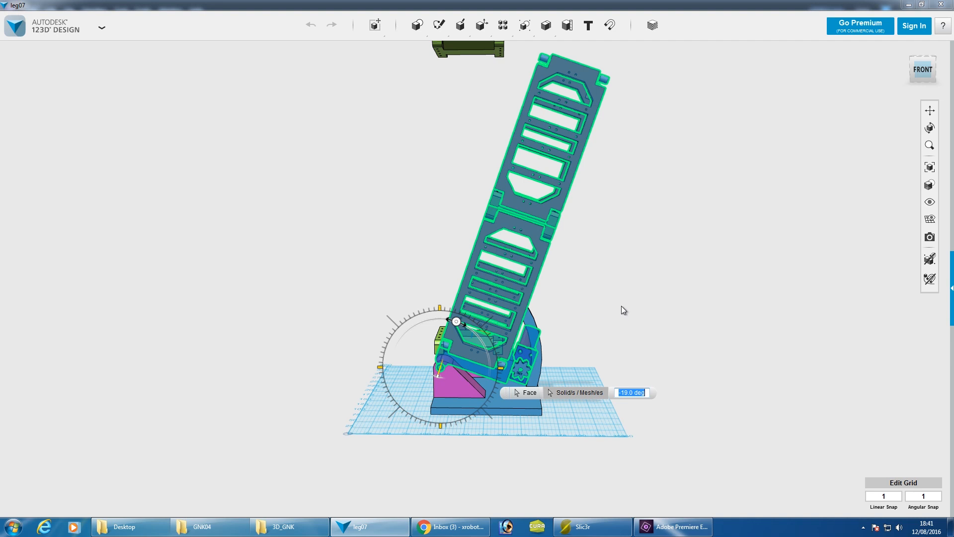
pyautogui.moveTo(459, 316); pyautogui.dragTo(456, 322)
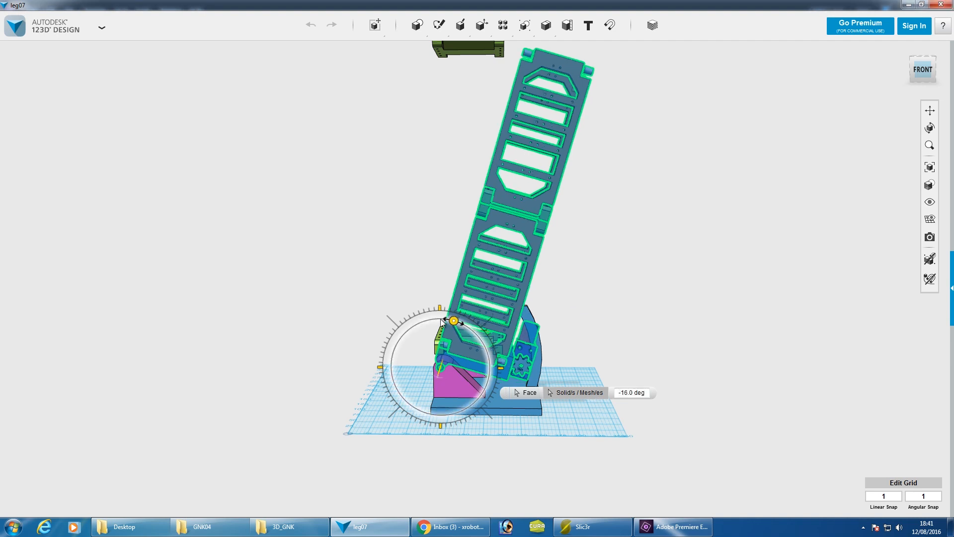
pyautogui.moveTo(453, 320); pyautogui.dragTo(425, 321)
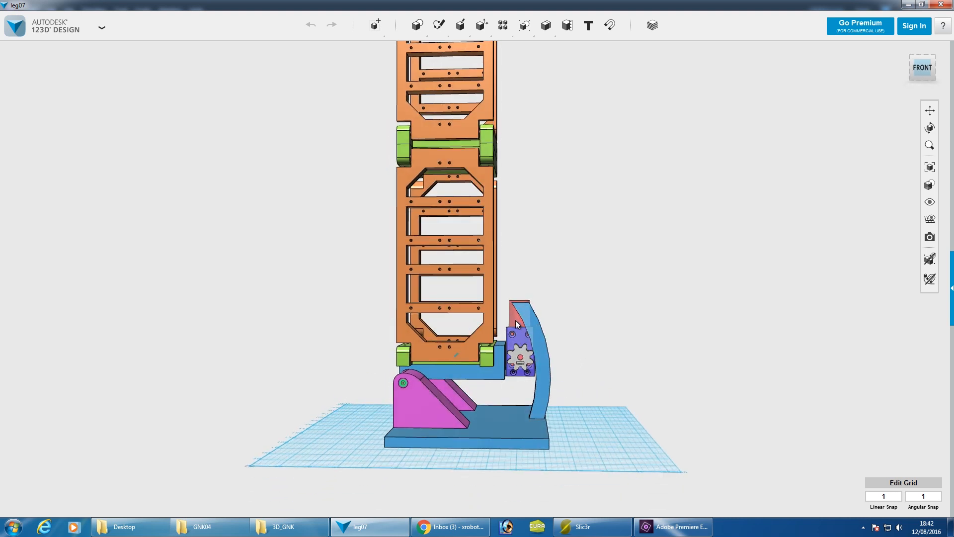
# Step: Select the blue block under the leg and shift it sideways by 20 mm
pyautogui.click(517, 341)
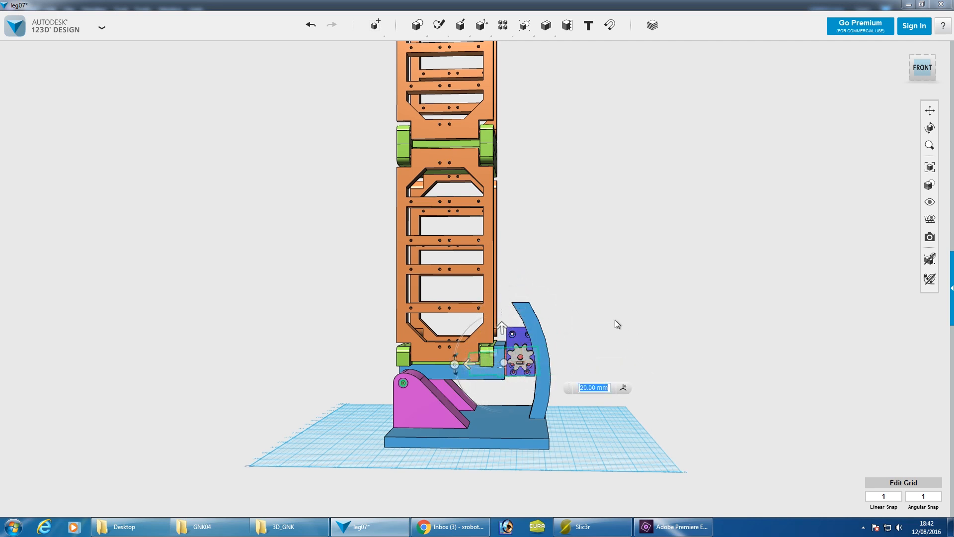
pyautogui.moveTo(617, 324); pyautogui.dragTo(562, 352)
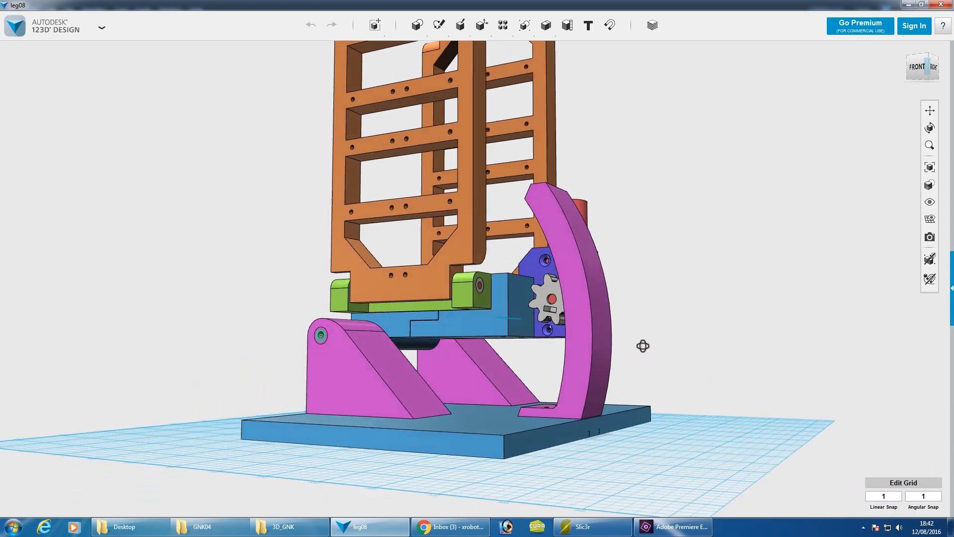
pyautogui.moveTo(642, 346); pyautogui.dragTo(681, 358)
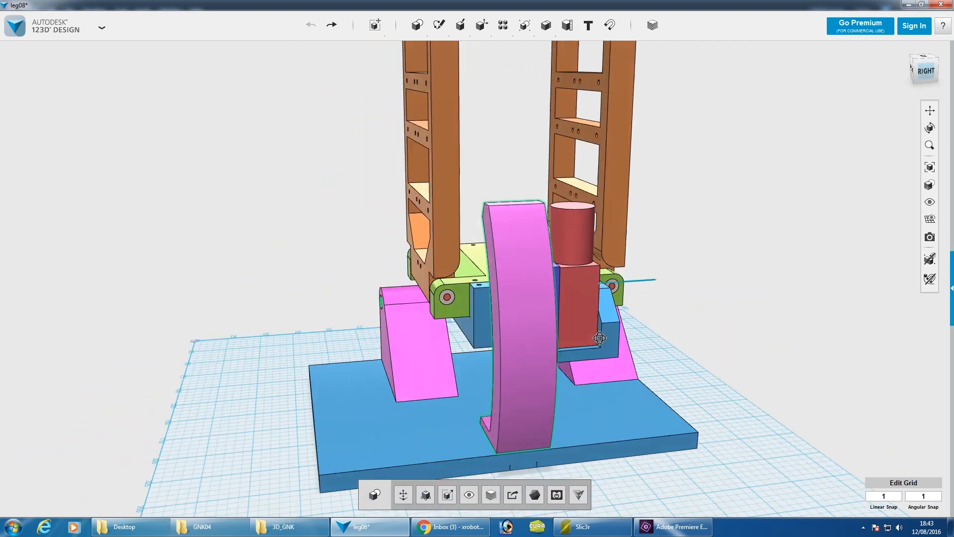
pyautogui.moveTo(599, 337); pyautogui.dragTo(639, 296)
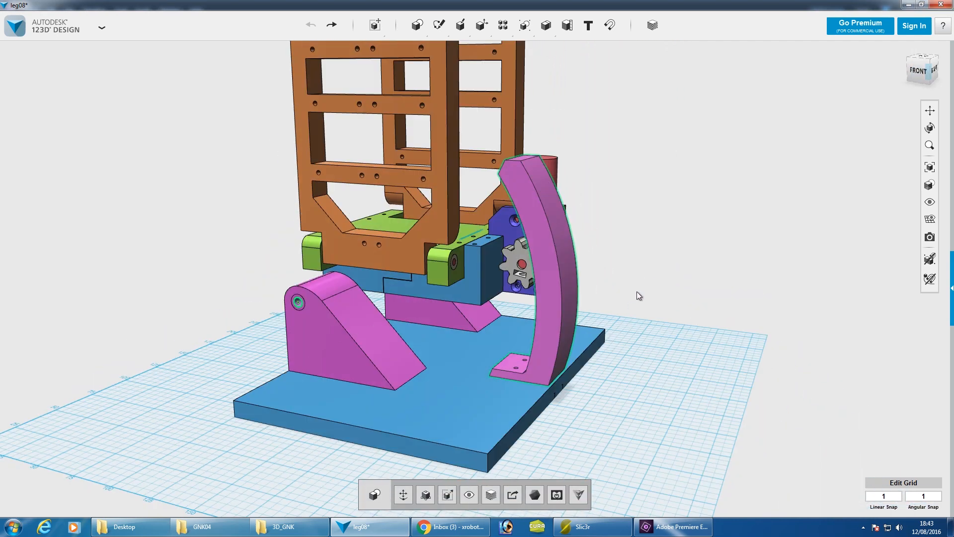
pyautogui.moveTo(639, 295); pyautogui.dragTo(619, 303)
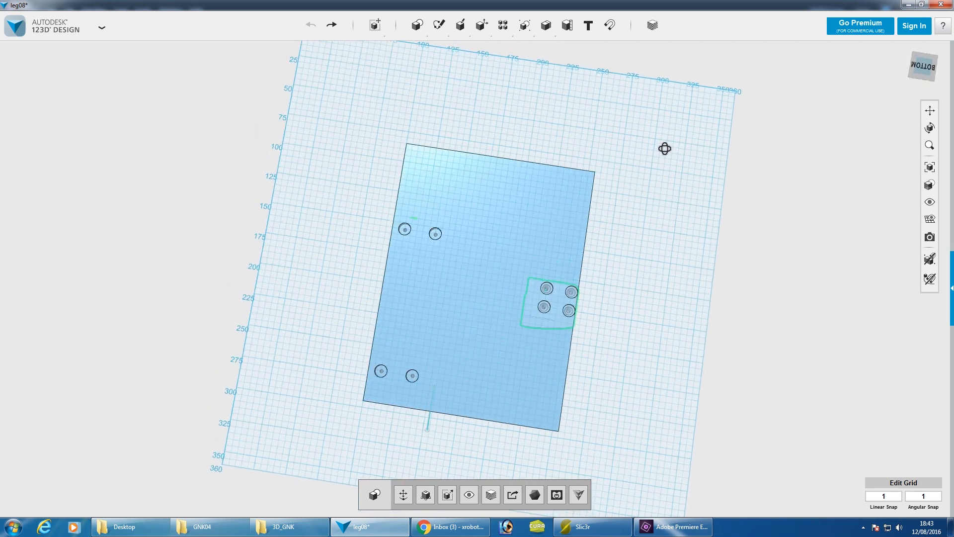
pyautogui.moveTo(663, 148); pyautogui.dragTo(523, 267)
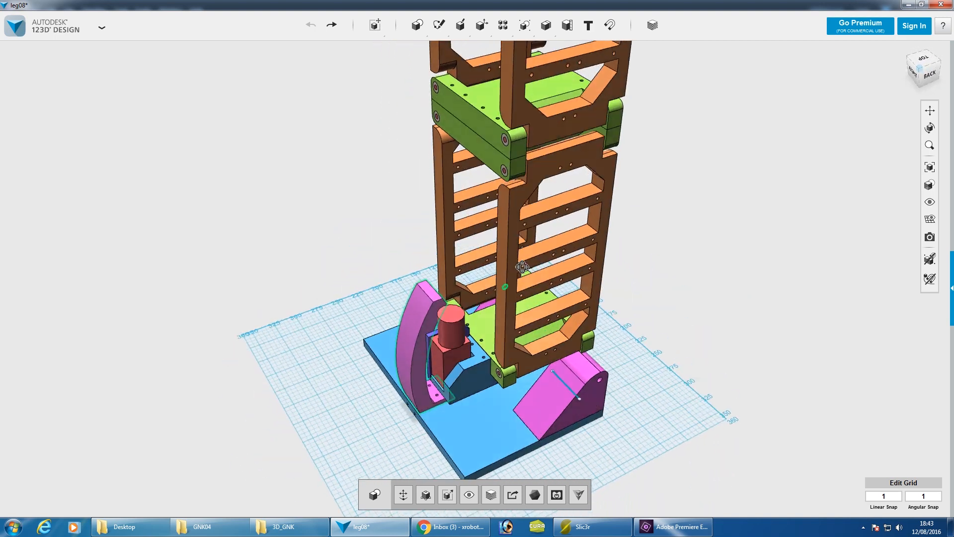
pyautogui.moveTo(522, 266); pyautogui.dragTo(664, 244)
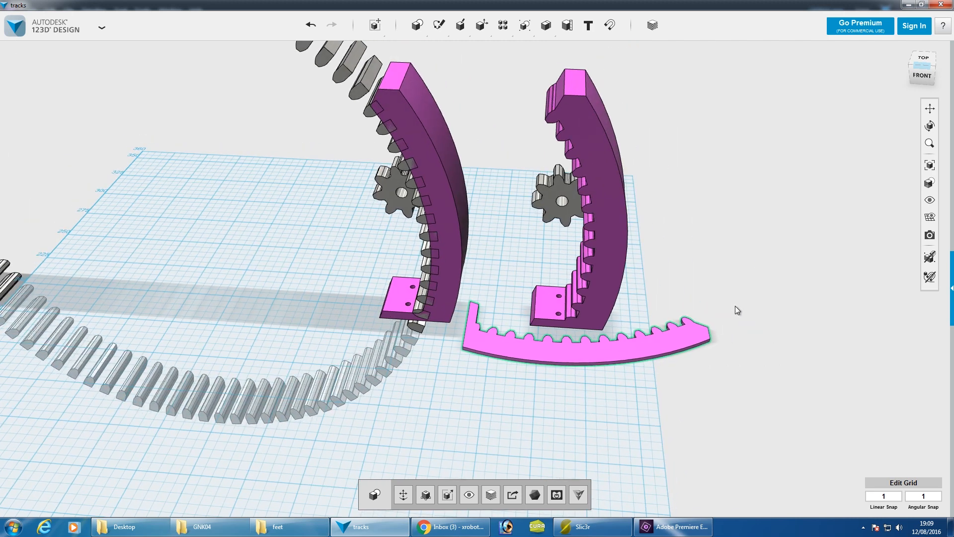
# Step: Orbit around the toothed curved racks and their gears
pyautogui.moveTo(737, 309); pyautogui.dragTo(651, 198)
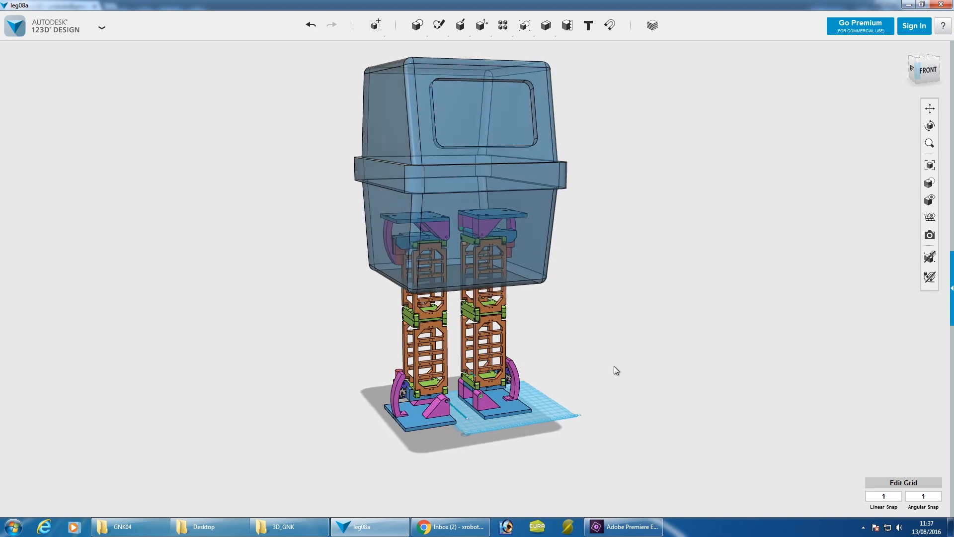
pyautogui.moveTo(588, 358)
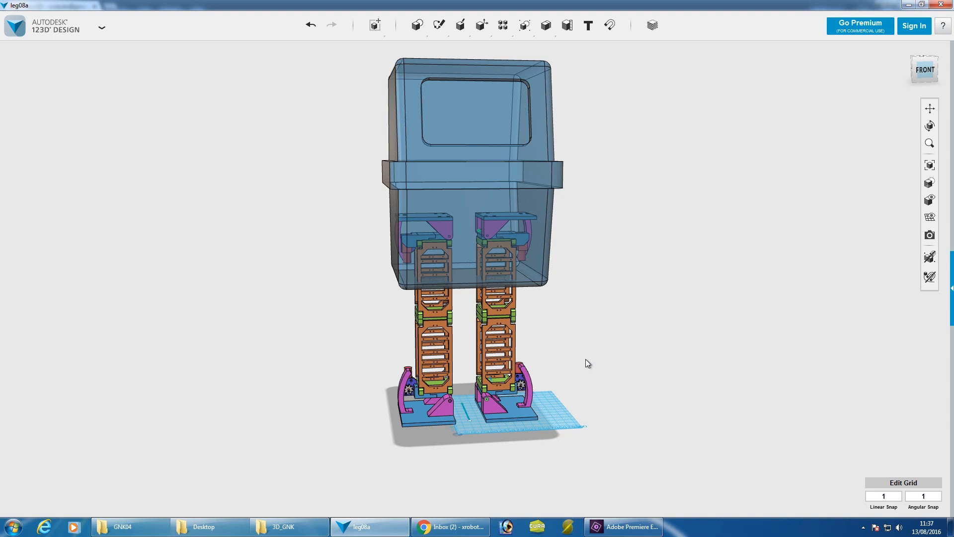
pyautogui.moveTo(586, 367)
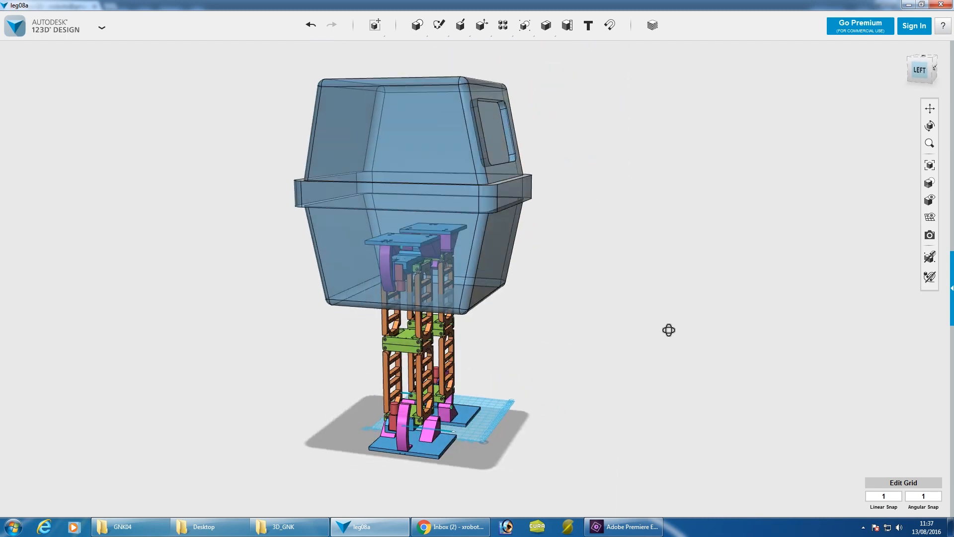
# Step: Orbit back toward the robot's front and start measuring distances on the model
pyautogui.moveTo(668, 330); pyautogui.dragTo(610, 288)
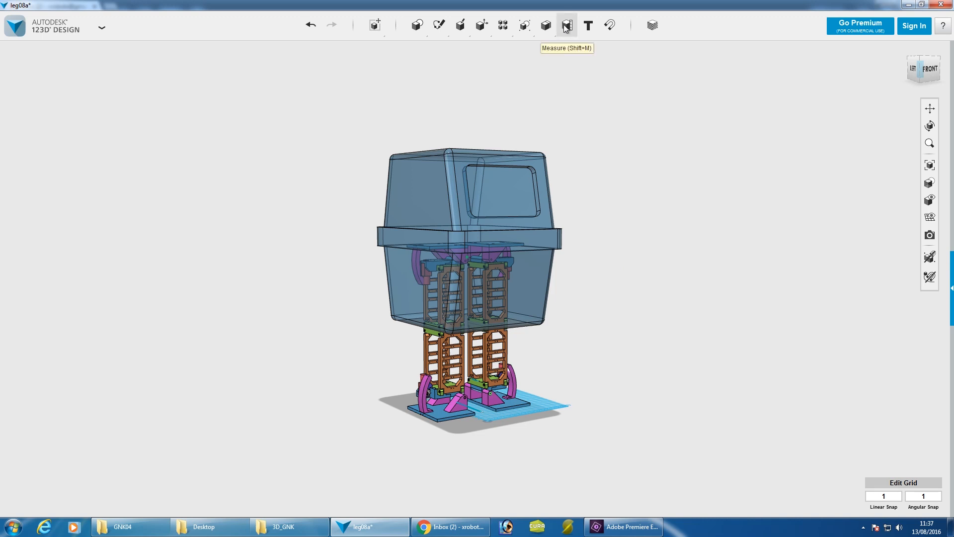
pyautogui.click(565, 24)
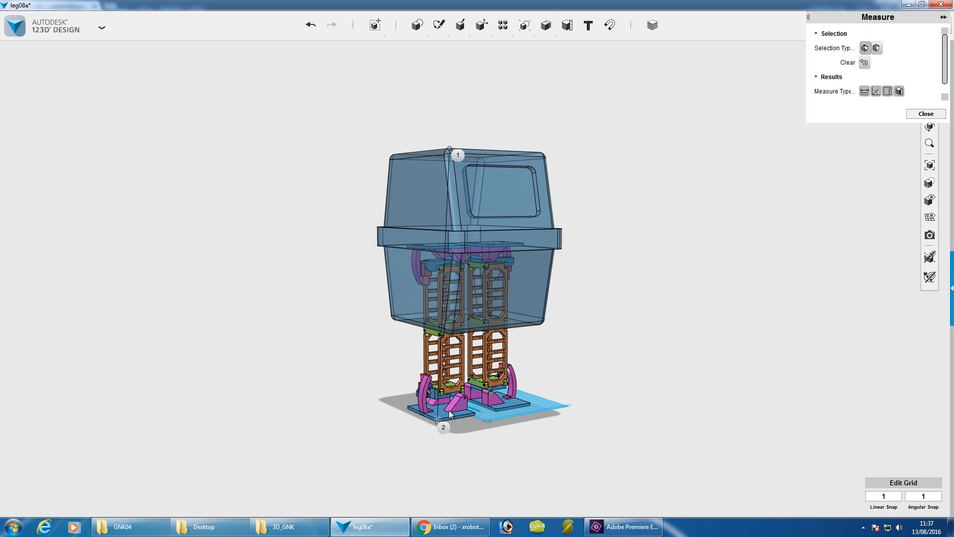
pyautogui.click(924, 114)
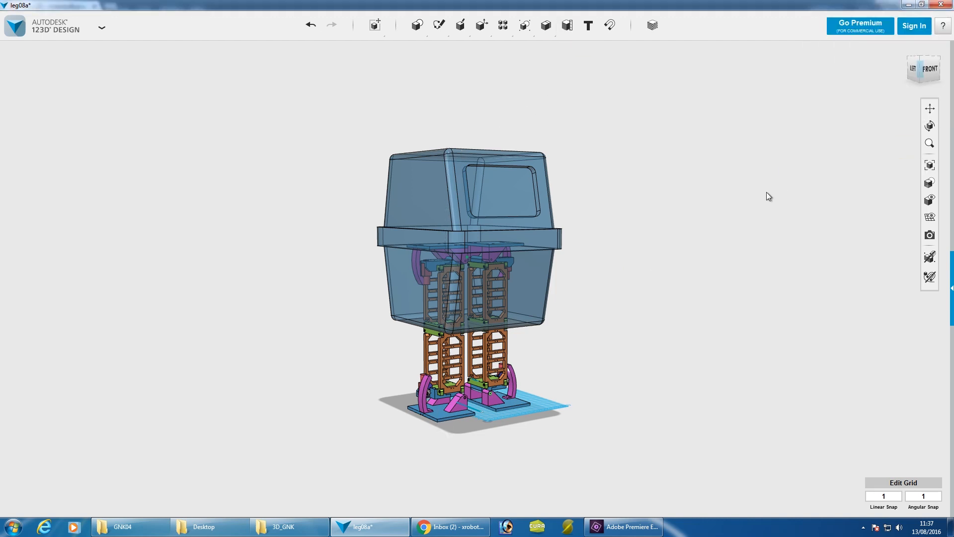
pyautogui.moveTo(677, 241)
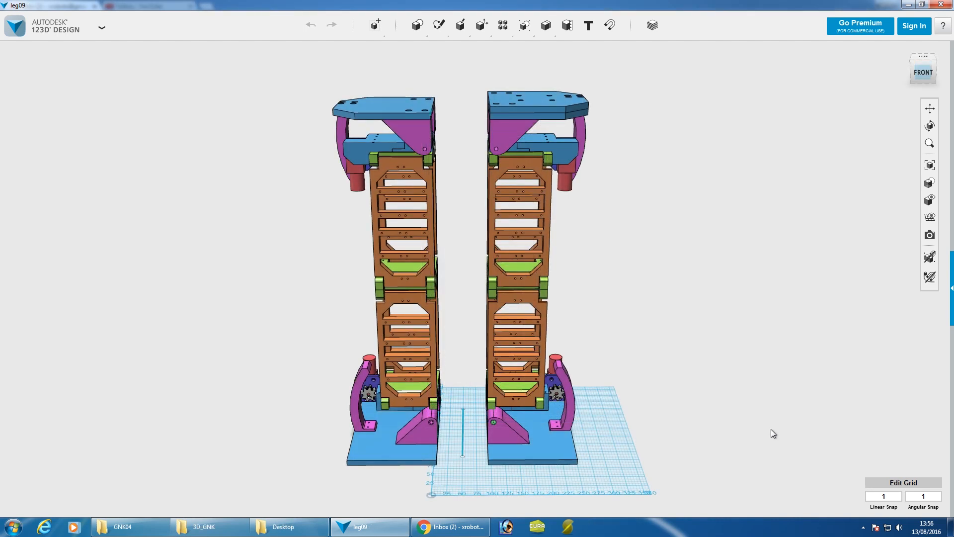
pyautogui.moveTo(759, 416)
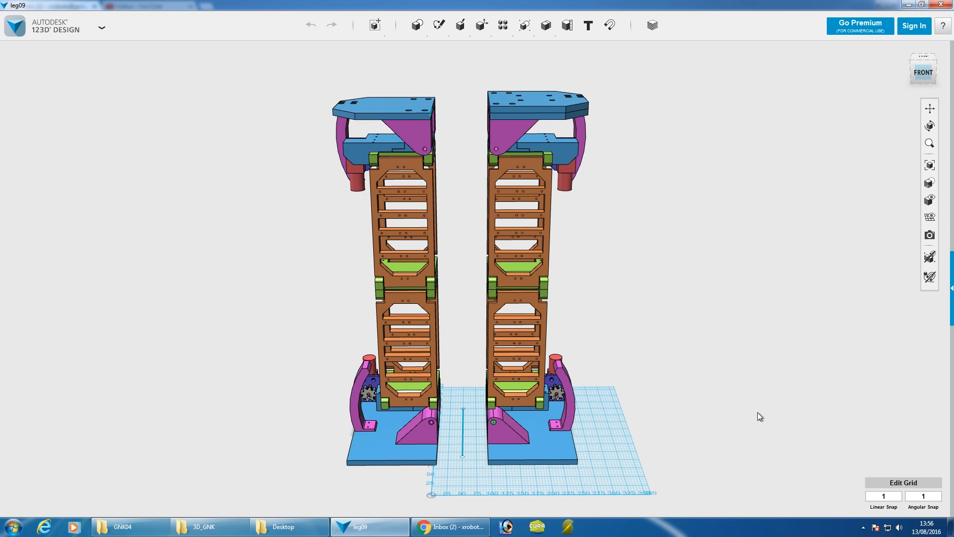
pyautogui.moveTo(721, 324)
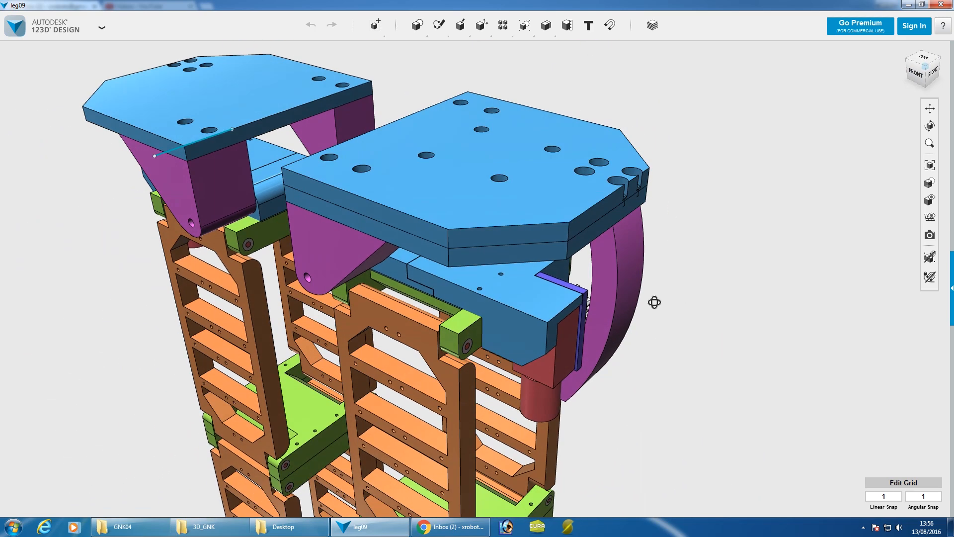
# Step: Orbit the view over the notched hip plates and the small blocks above
pyautogui.moveTo(654, 302); pyautogui.dragTo(665, 258)
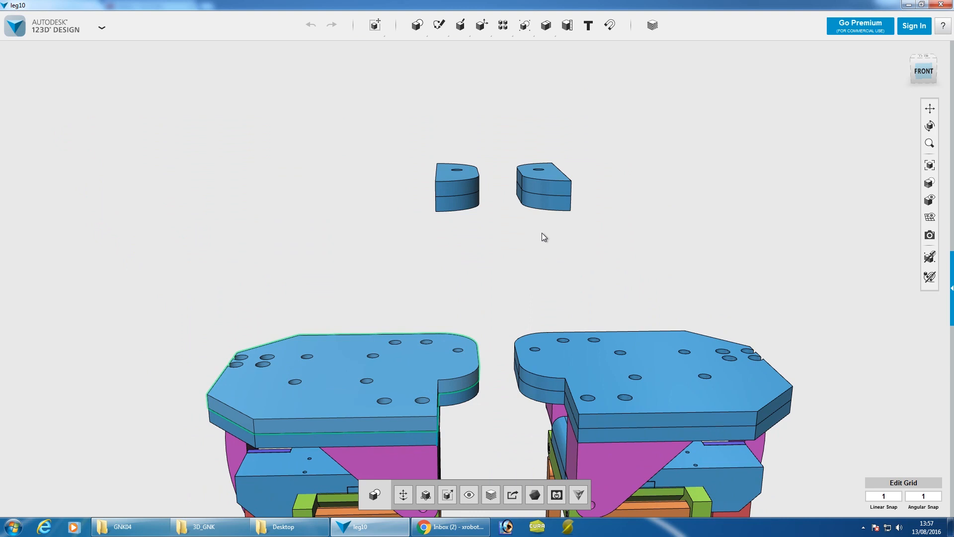
pyautogui.moveTo(486, 300)
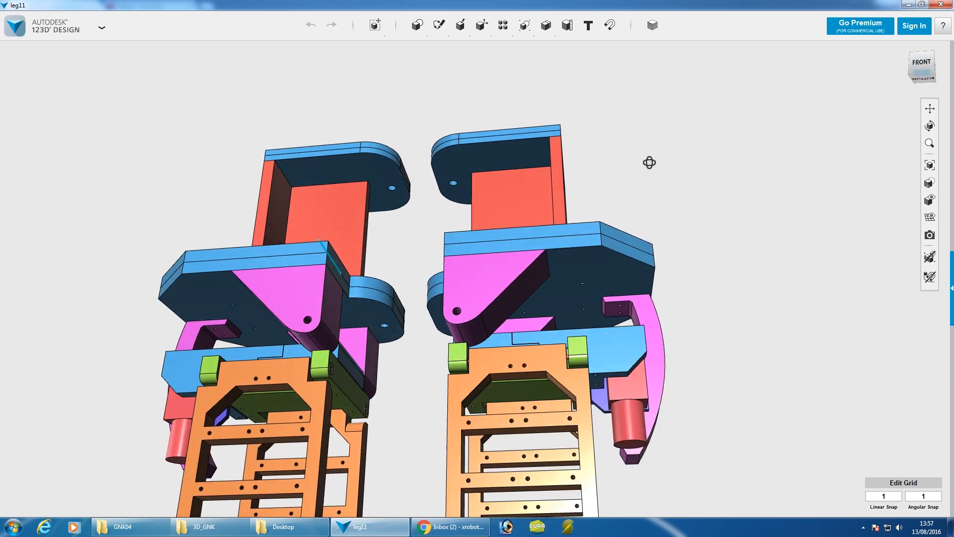
# Step: Orbit back to see the whole hip, red uprights and yellow block, from the front
pyautogui.moveTo(649, 163); pyautogui.dragTo(444, 307)
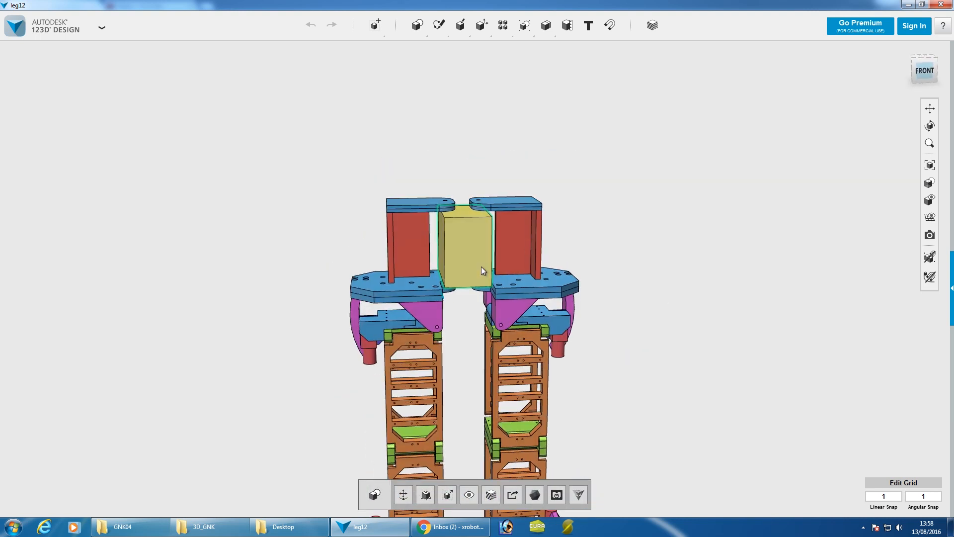
# Step: Move the view in closer on the yellow central box
pyautogui.moveTo(480, 270); pyautogui.dragTo(529, 335)
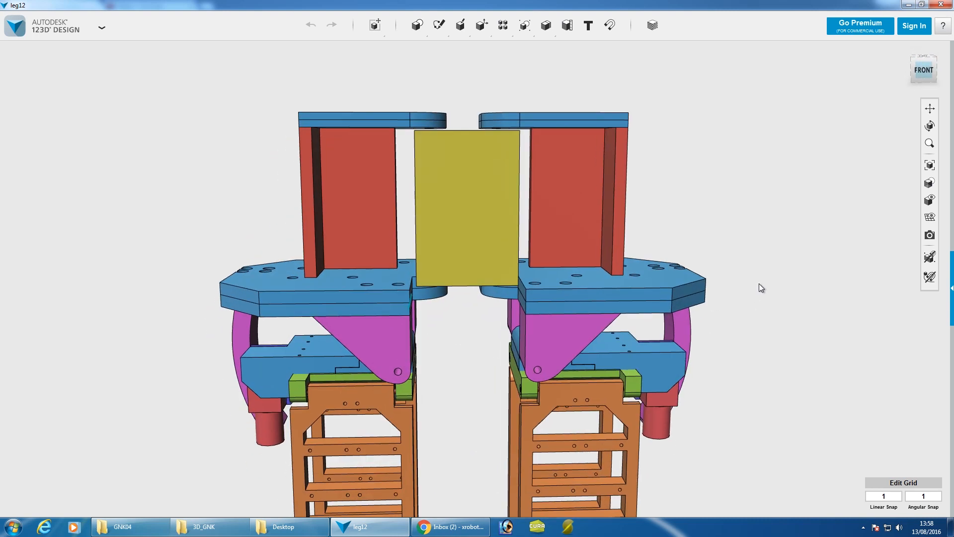
pyautogui.moveTo(757, 287)
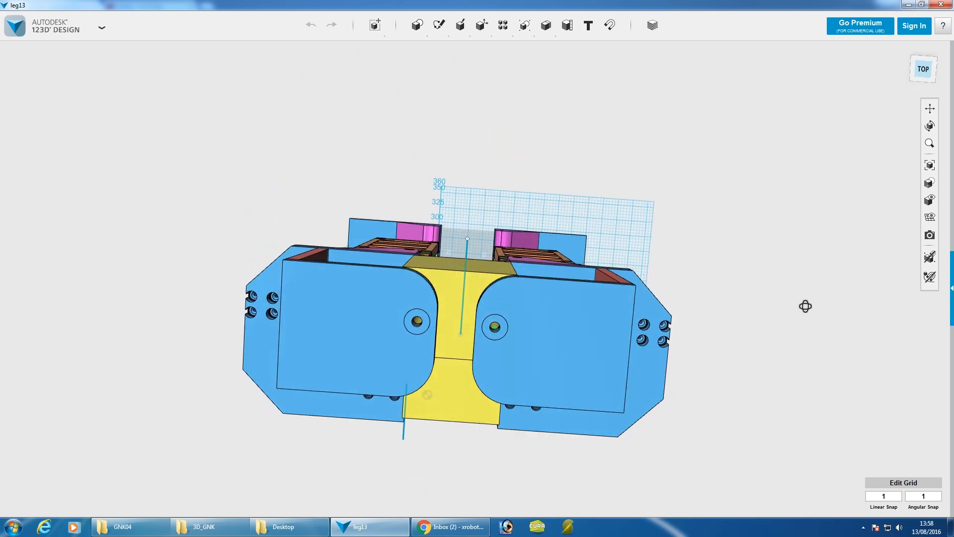
# Step: Orbit to view the hip from the side, with the red upright and yellow block
pyautogui.moveTo(805, 306); pyautogui.dragTo(732, 255)
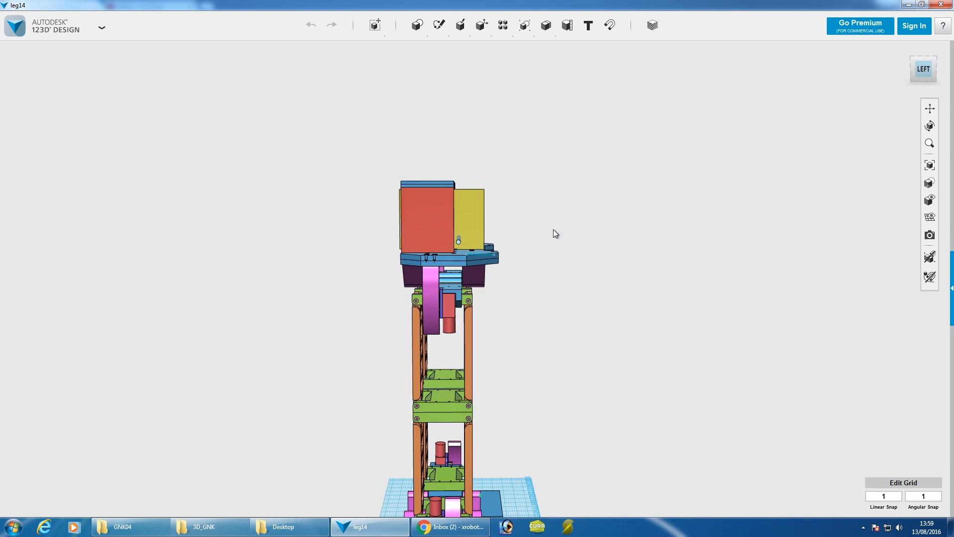
pyautogui.moveTo(549, 236)
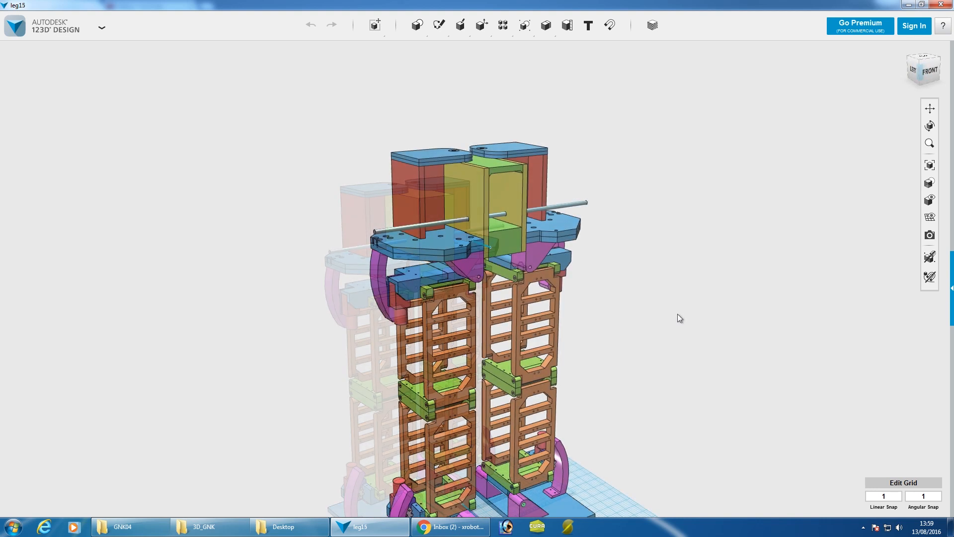
# Step: Orbit the view around the hip centre between the yellow side walls
pyautogui.moveTo(679, 317); pyautogui.dragTo(504, 225)
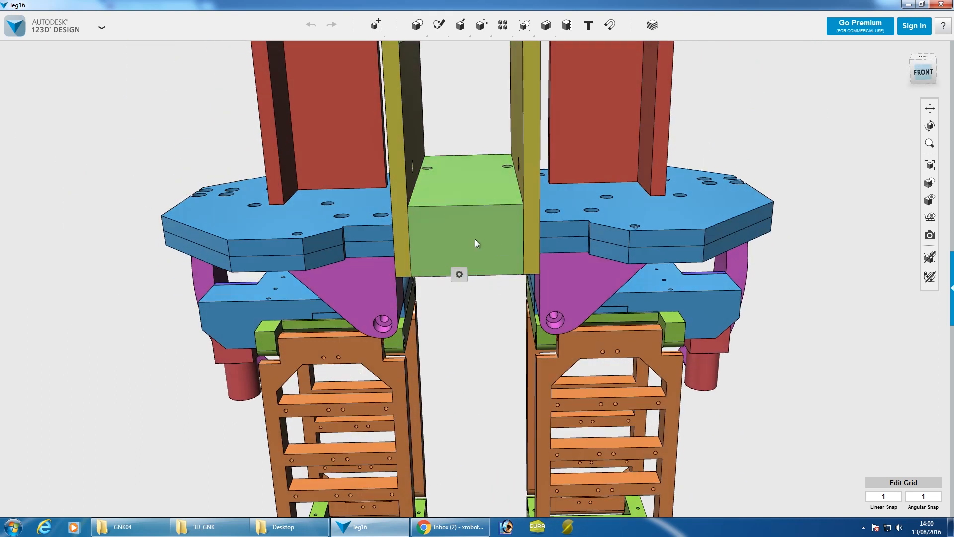
# Step: Orbit around the hip to inspect the underside and the green axis box from above
pyautogui.click(472, 256)
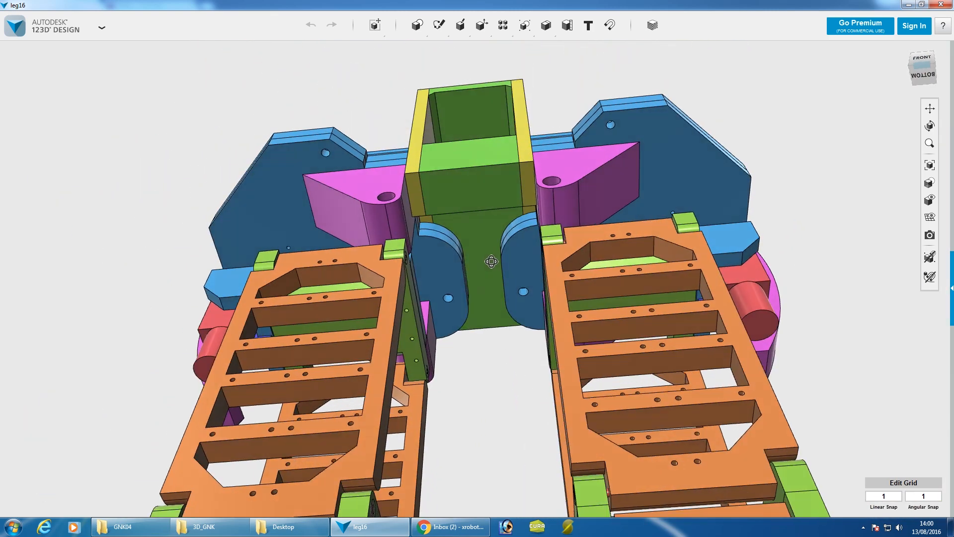
pyautogui.moveTo(491, 262); pyautogui.dragTo(458, 332)
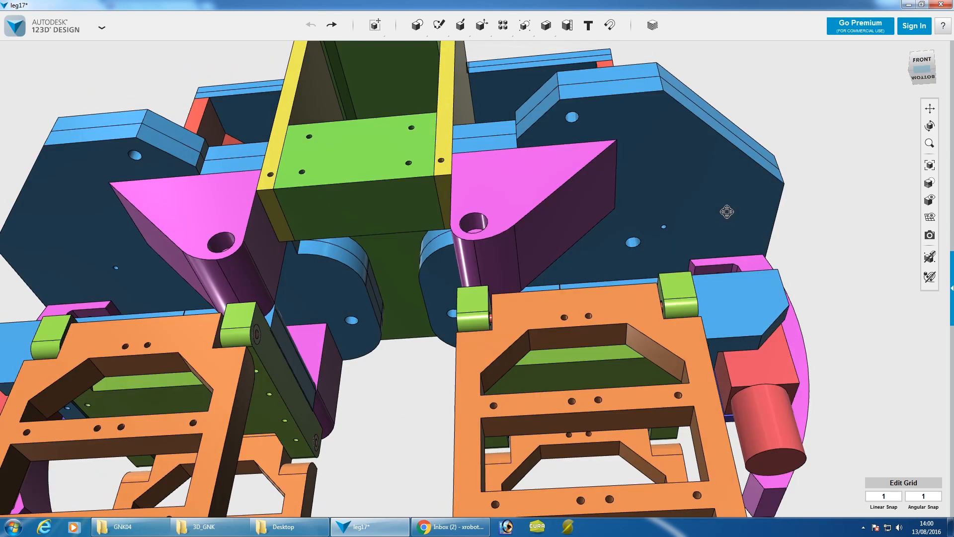
pyautogui.moveTo(727, 211); pyautogui.dragTo(525, 245)
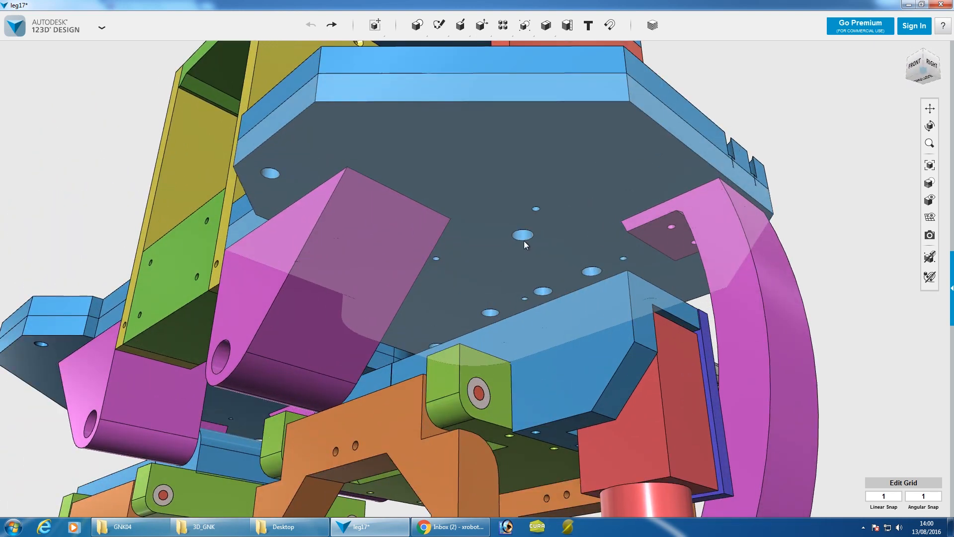
pyautogui.moveTo(525, 245); pyautogui.dragTo(729, 201)
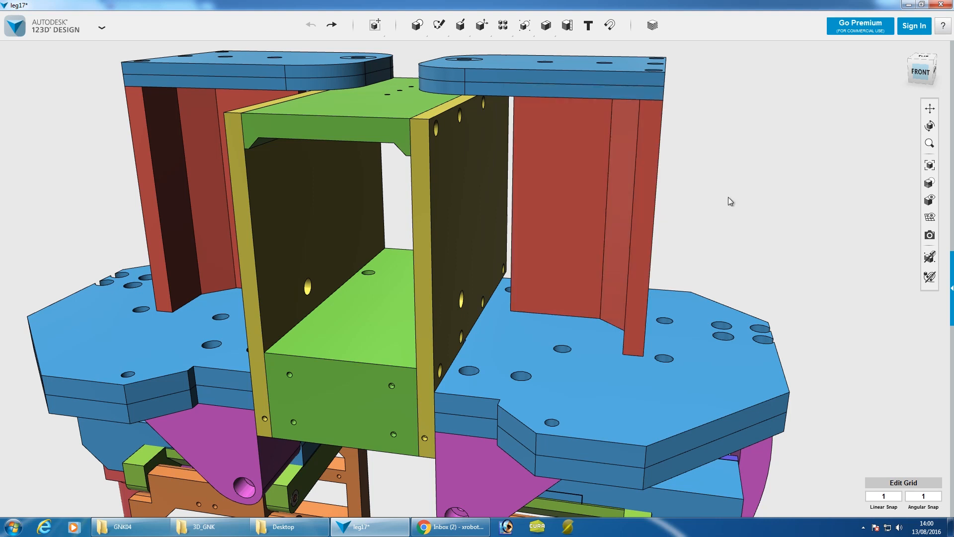
pyautogui.moveTo(730, 201); pyautogui.dragTo(769, 290)
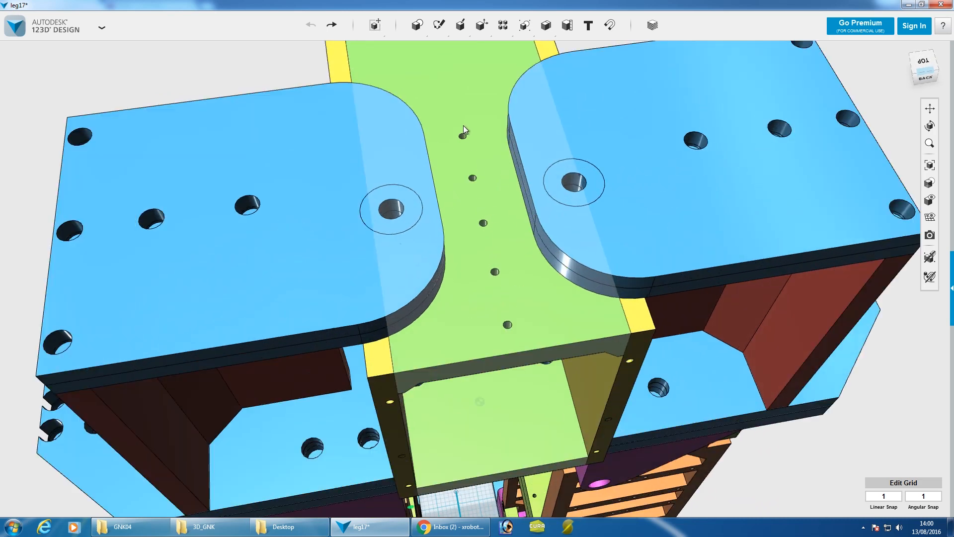
pyautogui.moveTo(465, 129); pyautogui.dragTo(587, 316)
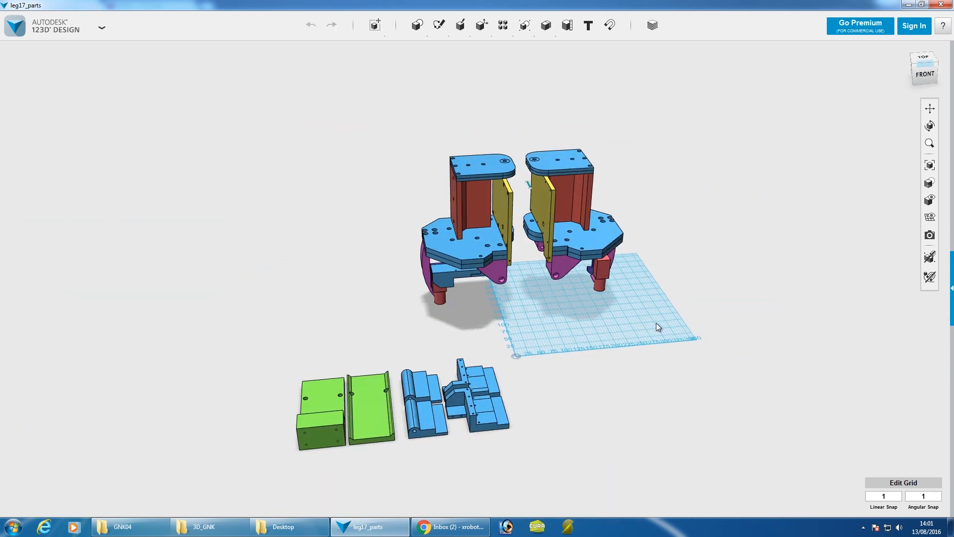
# Step: Orbit the laid-out parts and select the right hip's top plate
pyautogui.moveTo(657, 327); pyautogui.dragTo(593, 379)
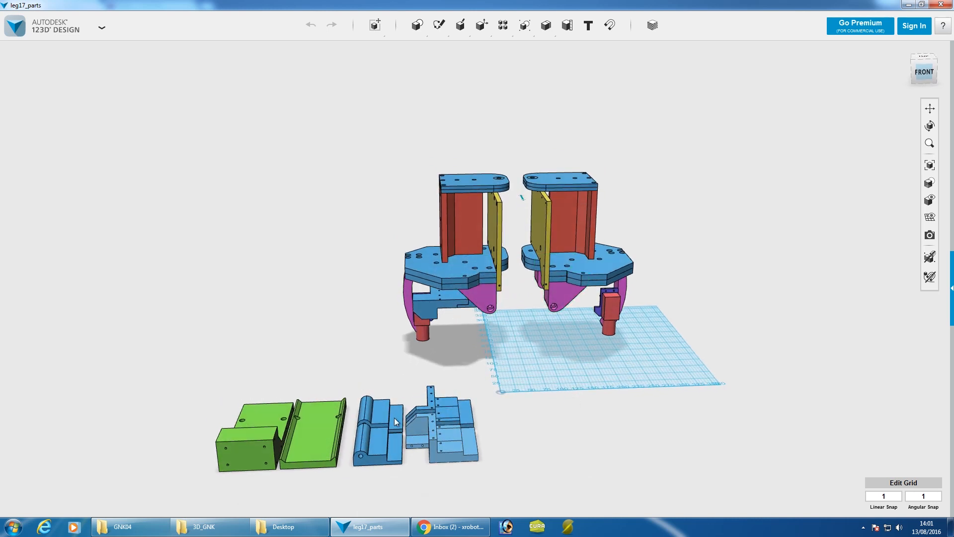
pyautogui.click(574, 268)
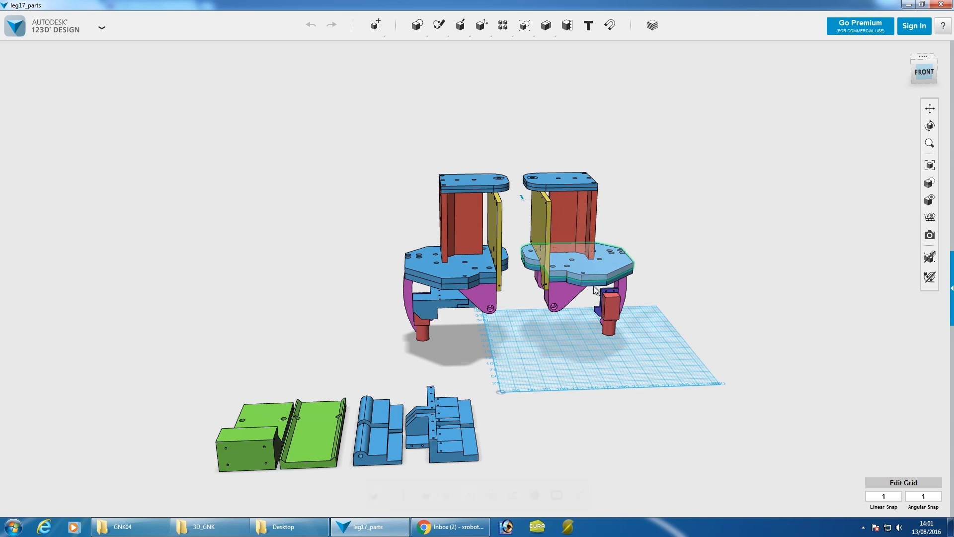